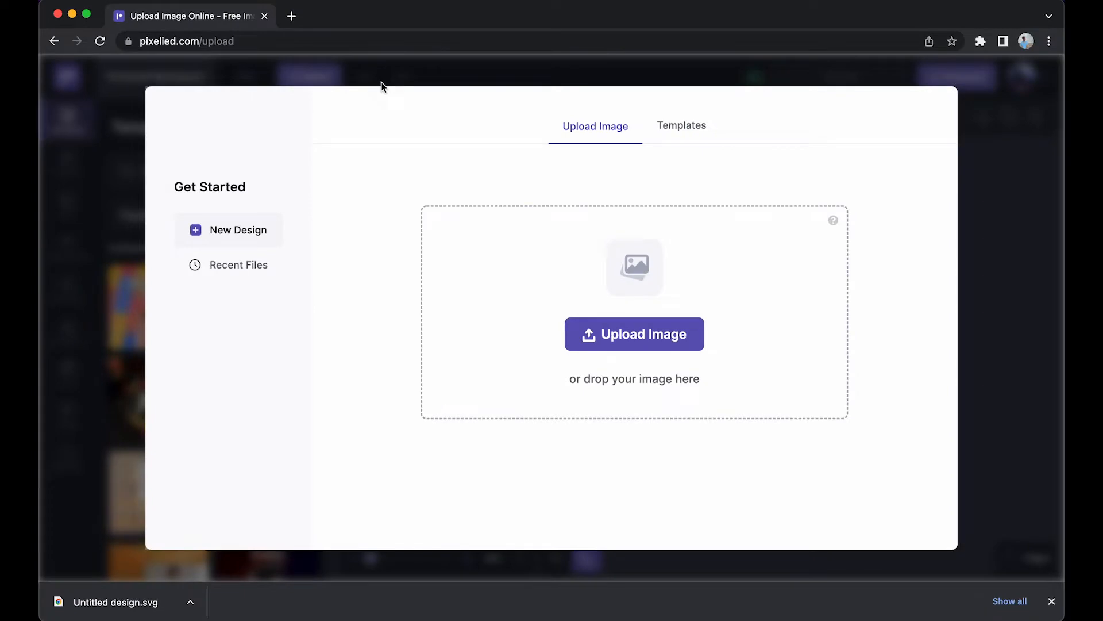
pyautogui.moveTo(476, 145)
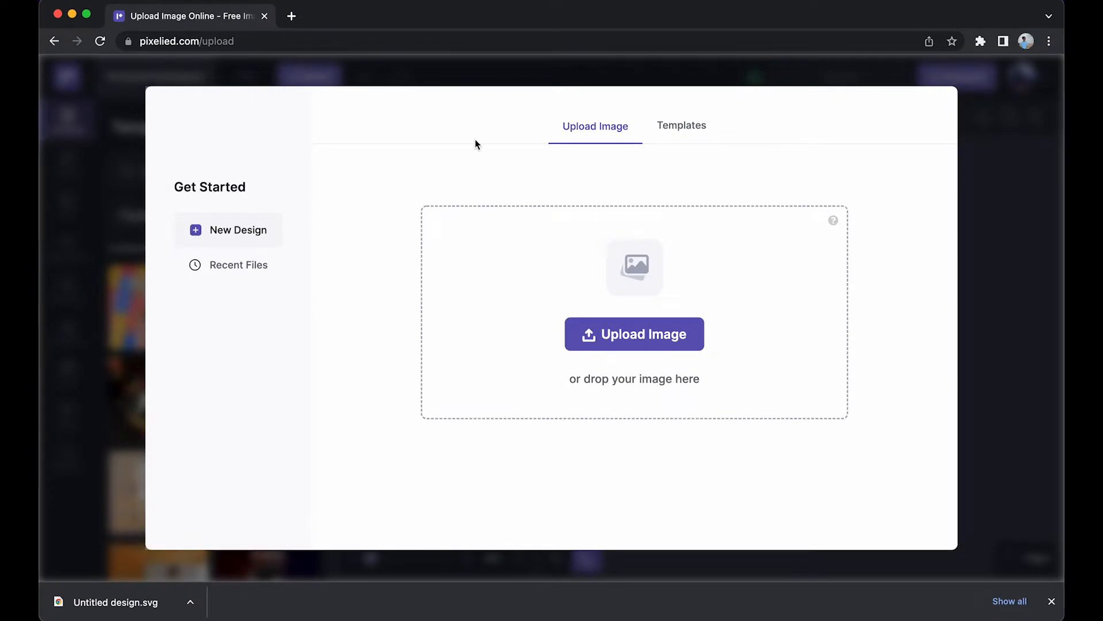
# Upload the target illustration to start a 1000 × 1000 px design
pyautogui.click(634, 333)
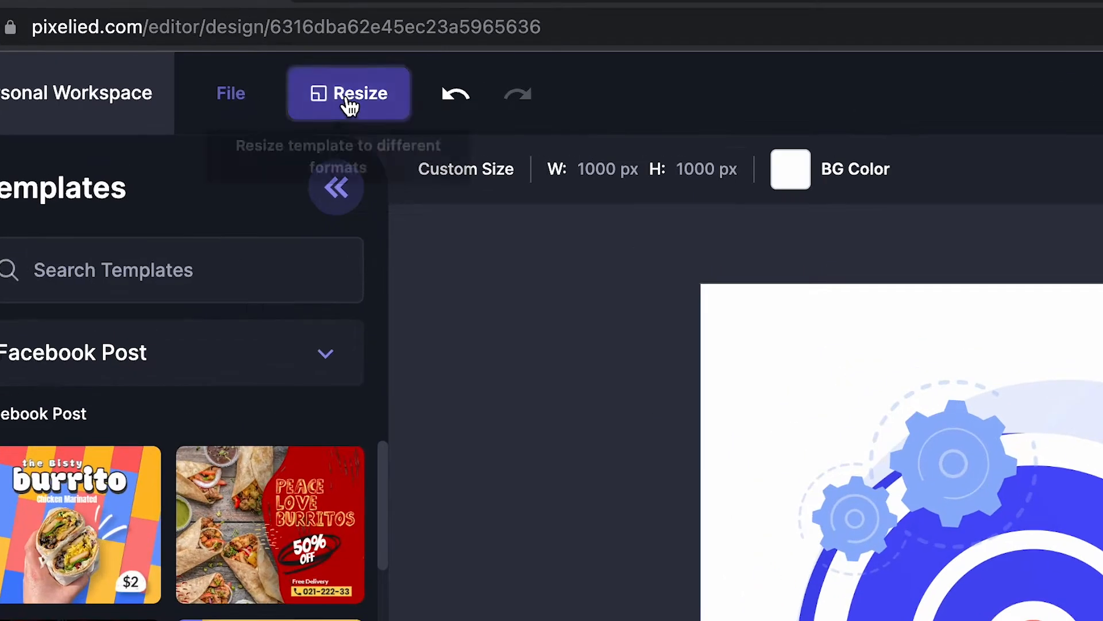
# Resize the design to the Instagram Story preset, 1080 × 1920 px
pyautogui.click(348, 93)
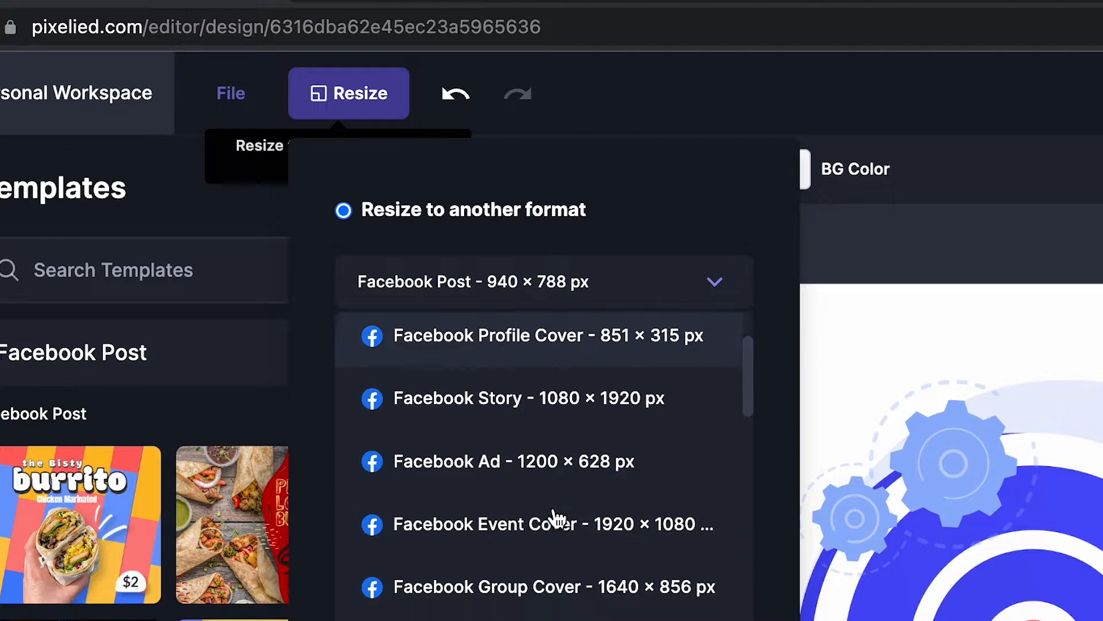
pyautogui.scroll(-3)
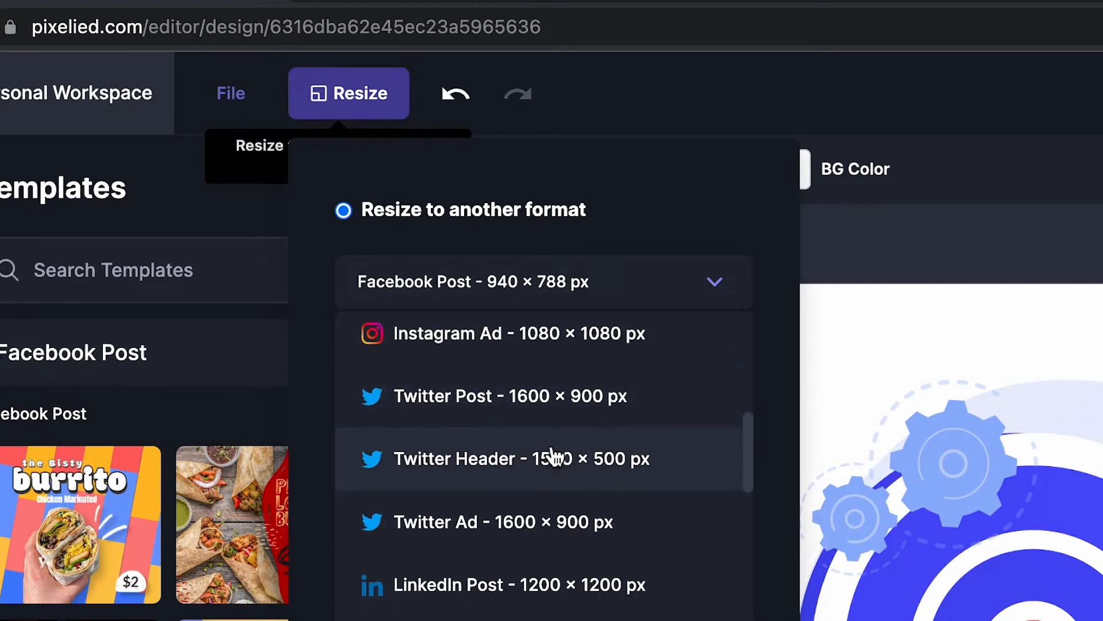
pyautogui.scroll(-3)
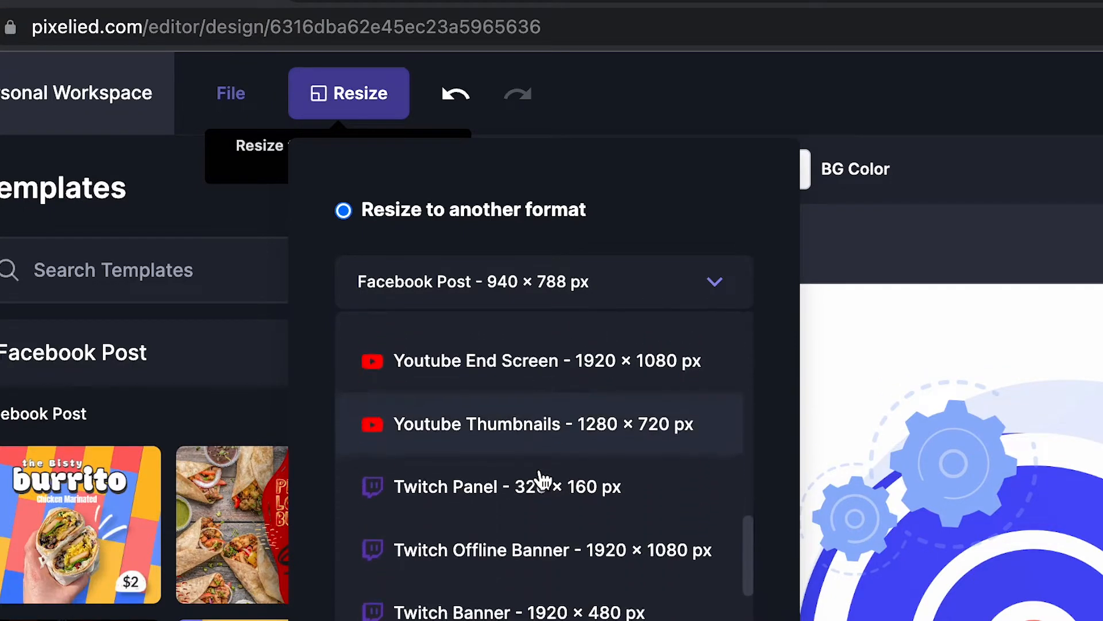
pyautogui.scroll(-3)
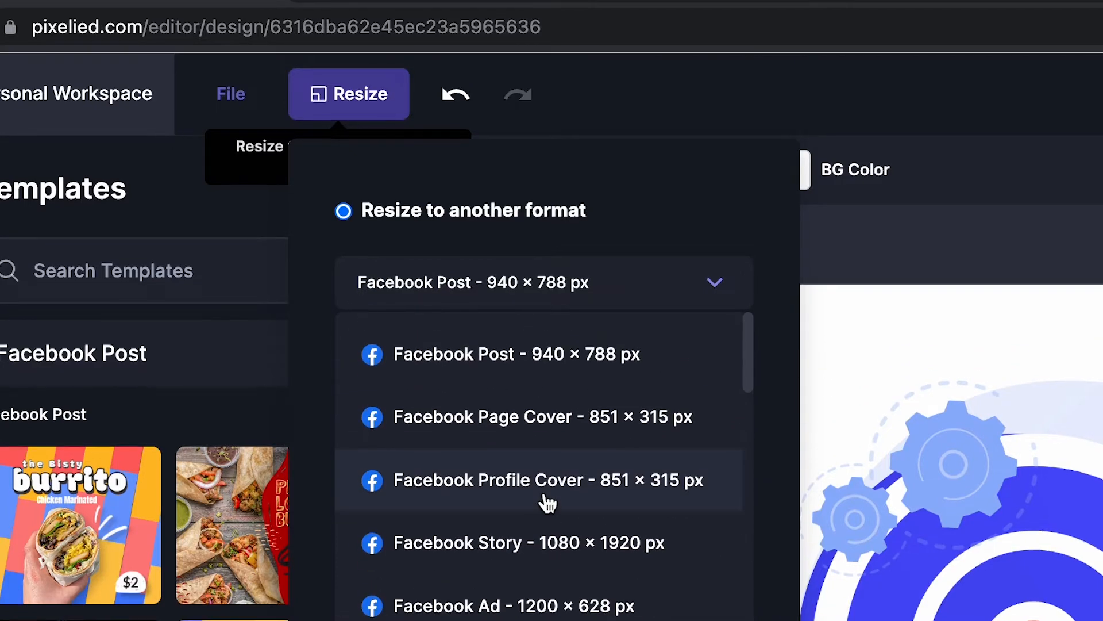
pyautogui.scroll(-3)
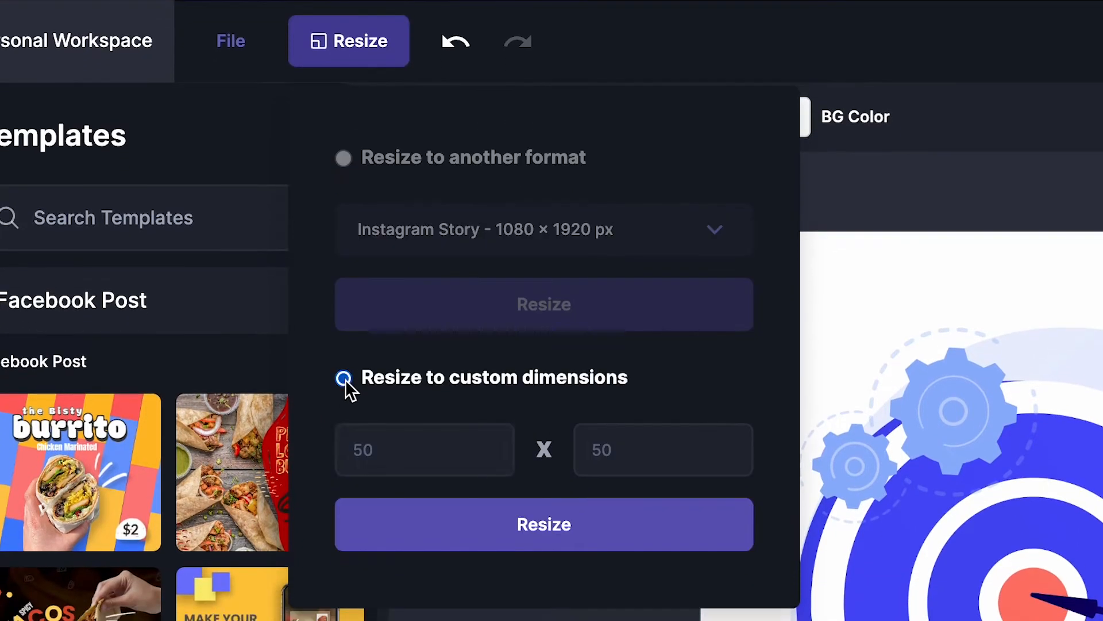
pyautogui.click(425, 449)
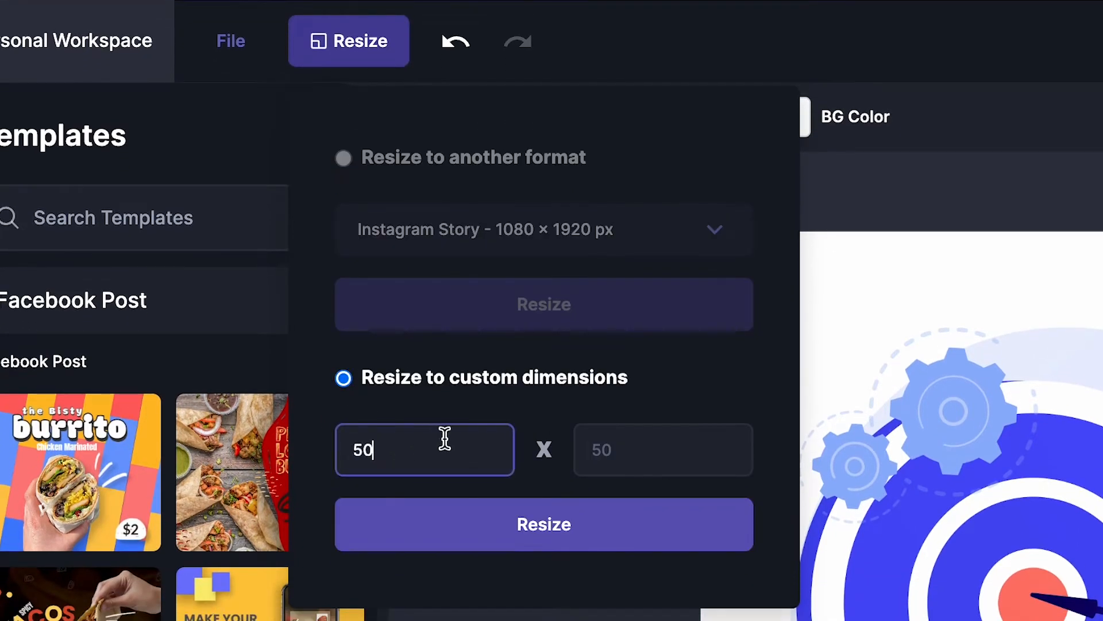
pyautogui.moveTo(581, 413)
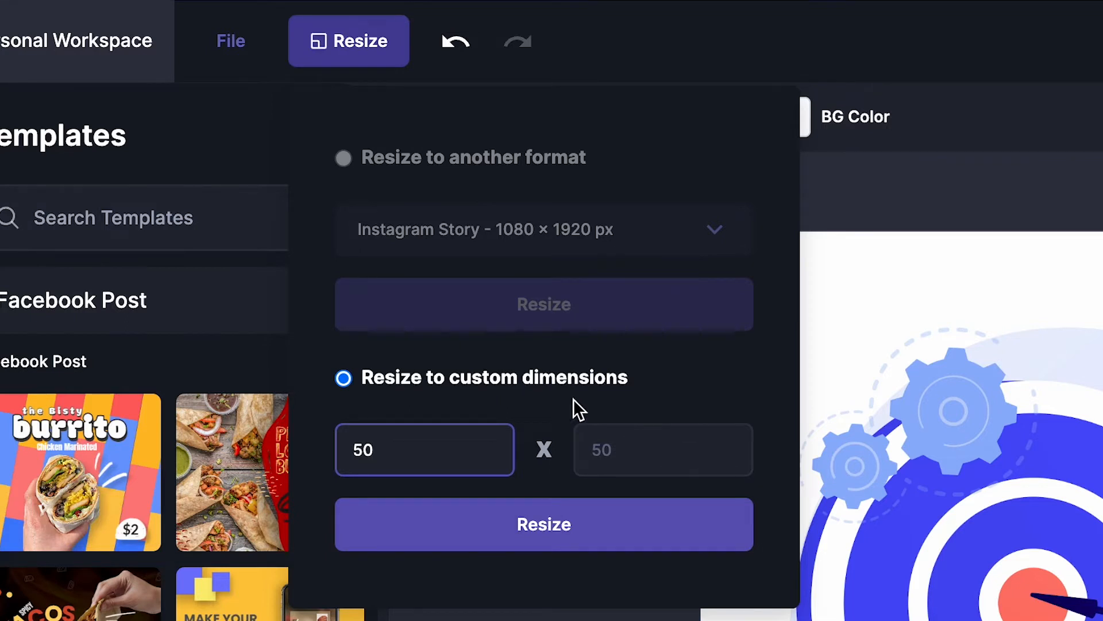
pyautogui.click(344, 157)
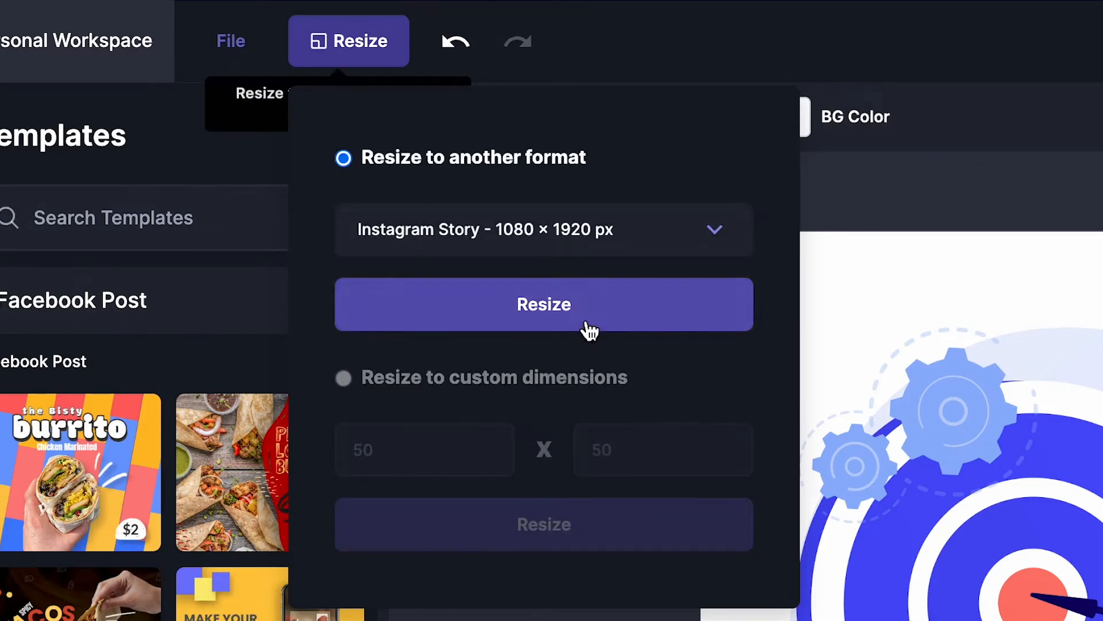
pyautogui.click(545, 304)
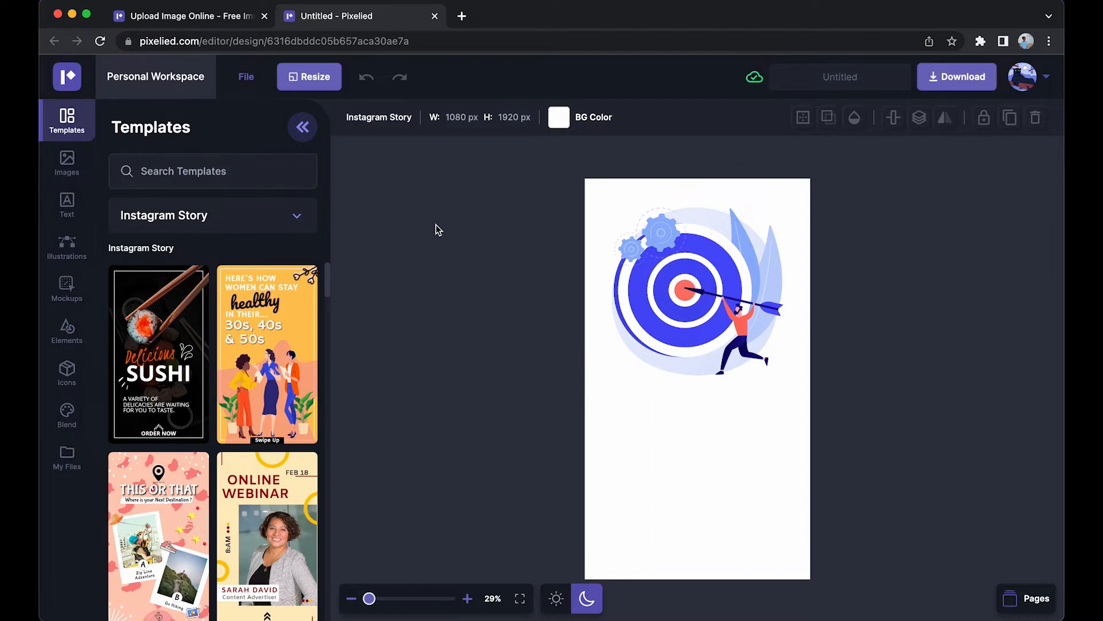
# Drag the target illustration down into the lower half of the story canvas
pyautogui.click(646, 245)
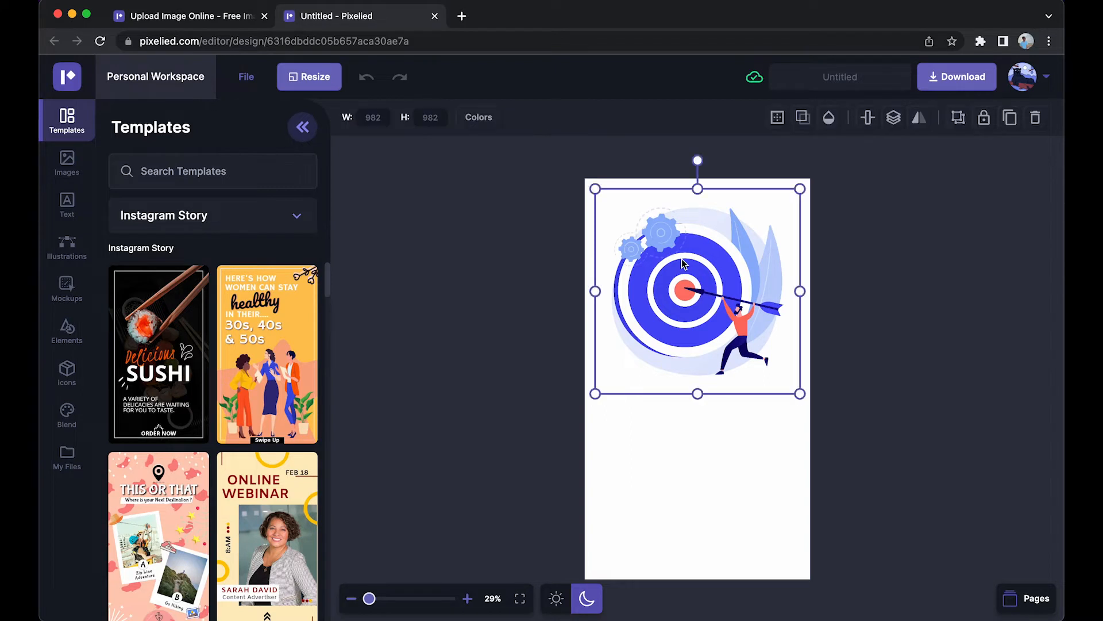
pyautogui.moveTo(697, 292); pyautogui.dragTo(697, 468)
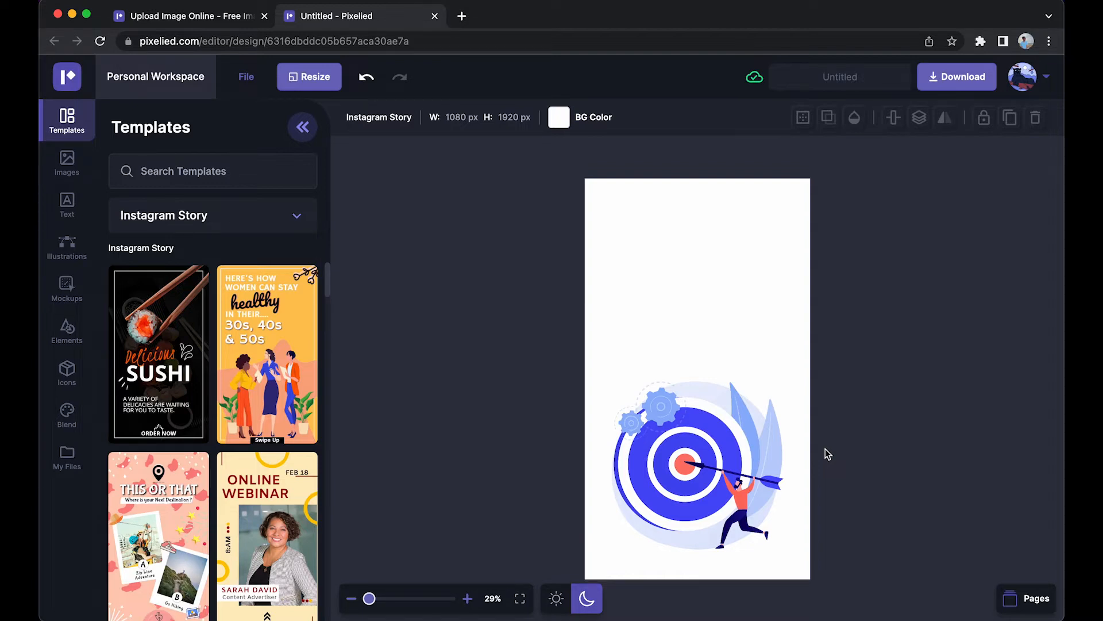
pyautogui.click(67, 204)
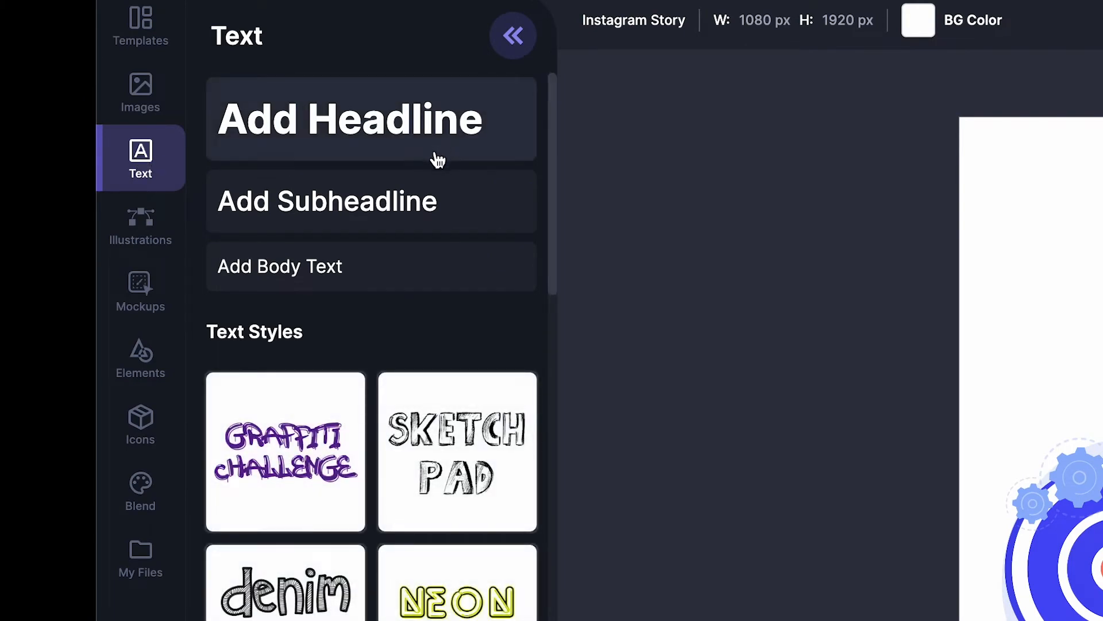
# Add a graffiti text preset reading FOCUS in AttackGraffiti ZVJPZ, size 196, near the top
pyautogui.scroll(-3)
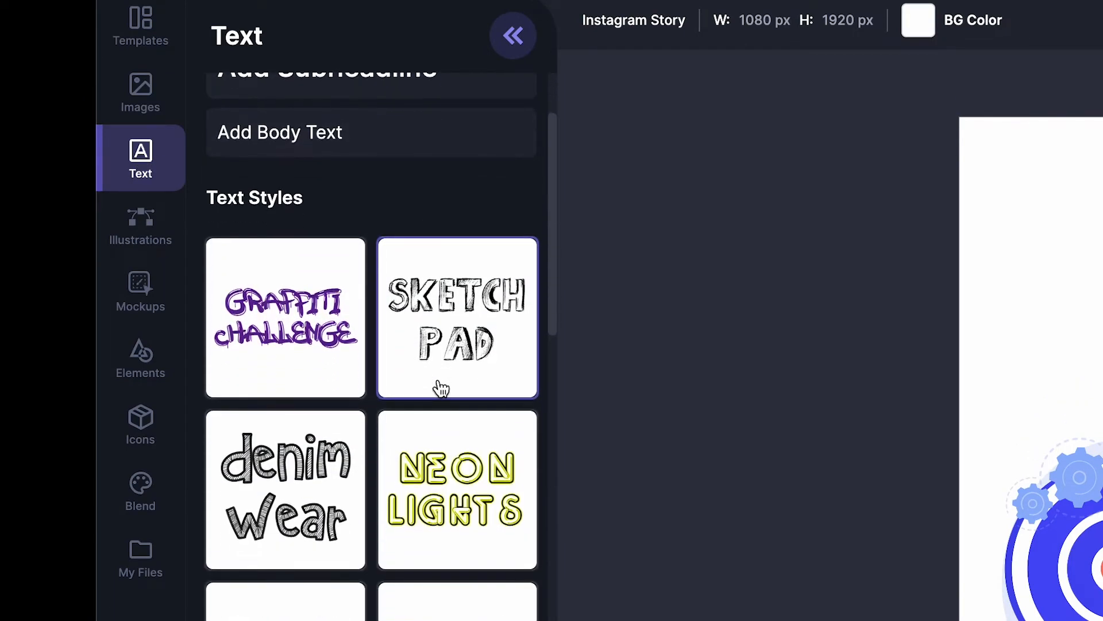
pyautogui.scroll(-3)
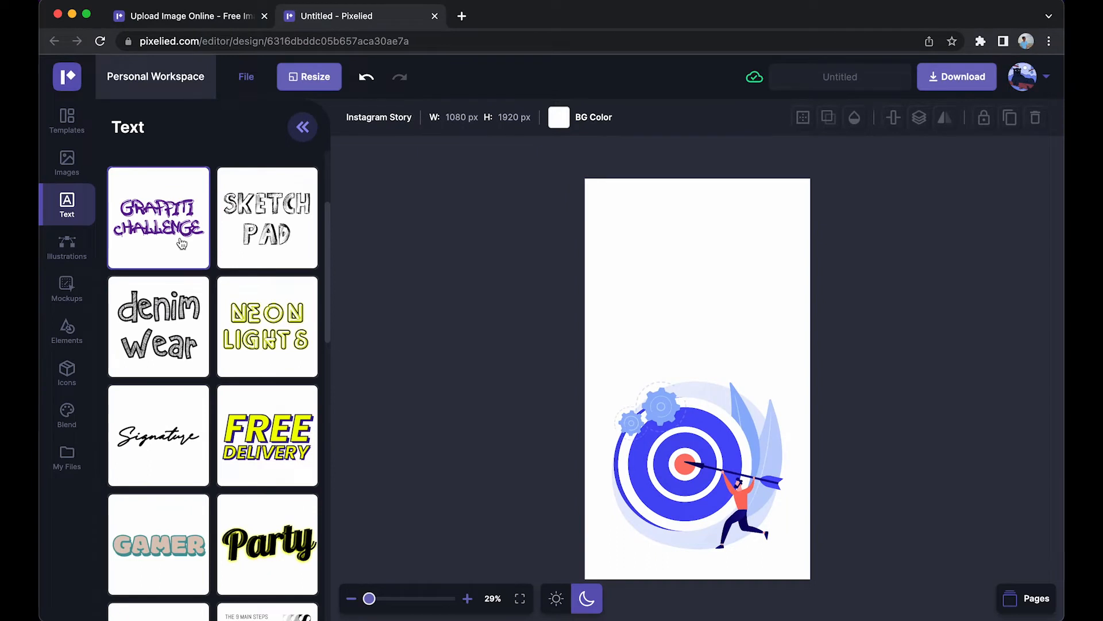
pyautogui.click(158, 218)
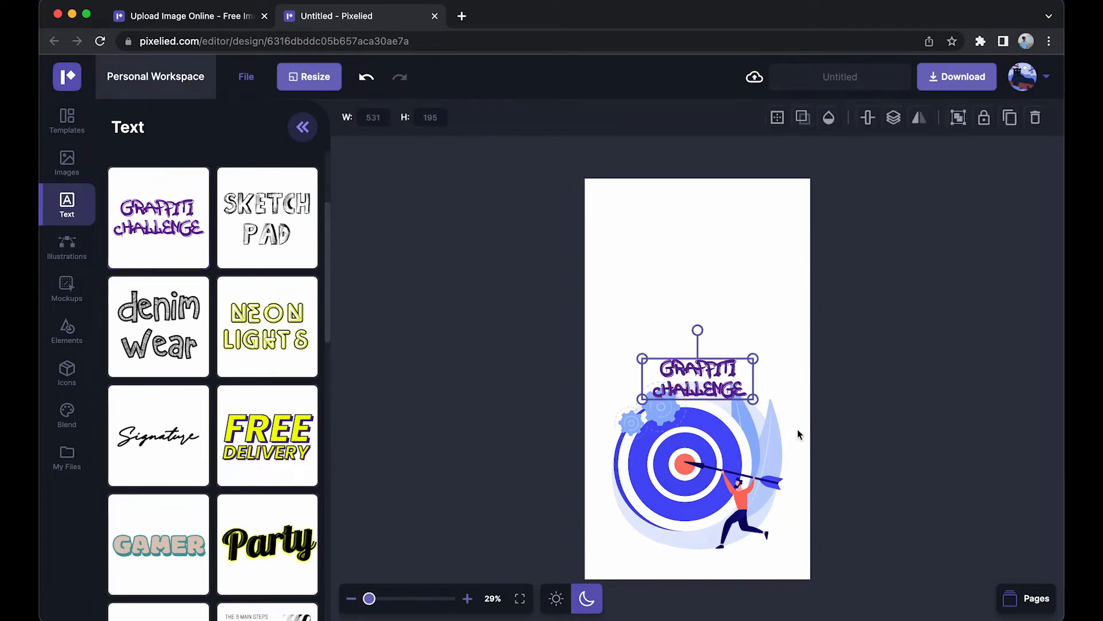
pyautogui.moveTo(759, 413); pyautogui.dragTo(785, 419)
pyautogui.write('FOcuS')
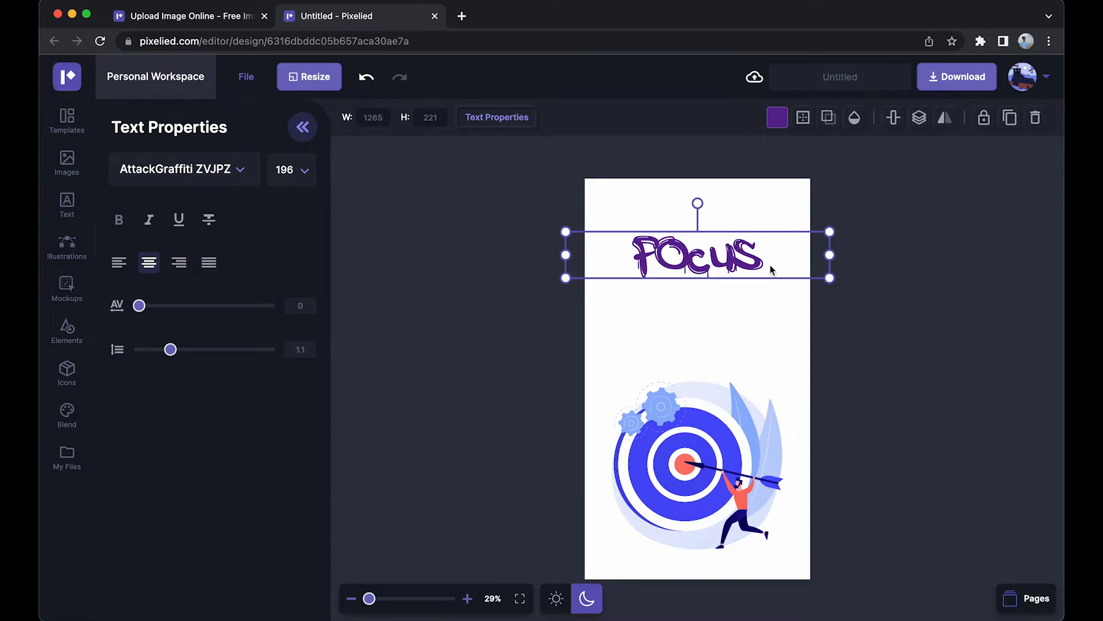
# Change the FOCUS headline fill to the navy default swatch, then deselect it
pyautogui.click(776, 117)
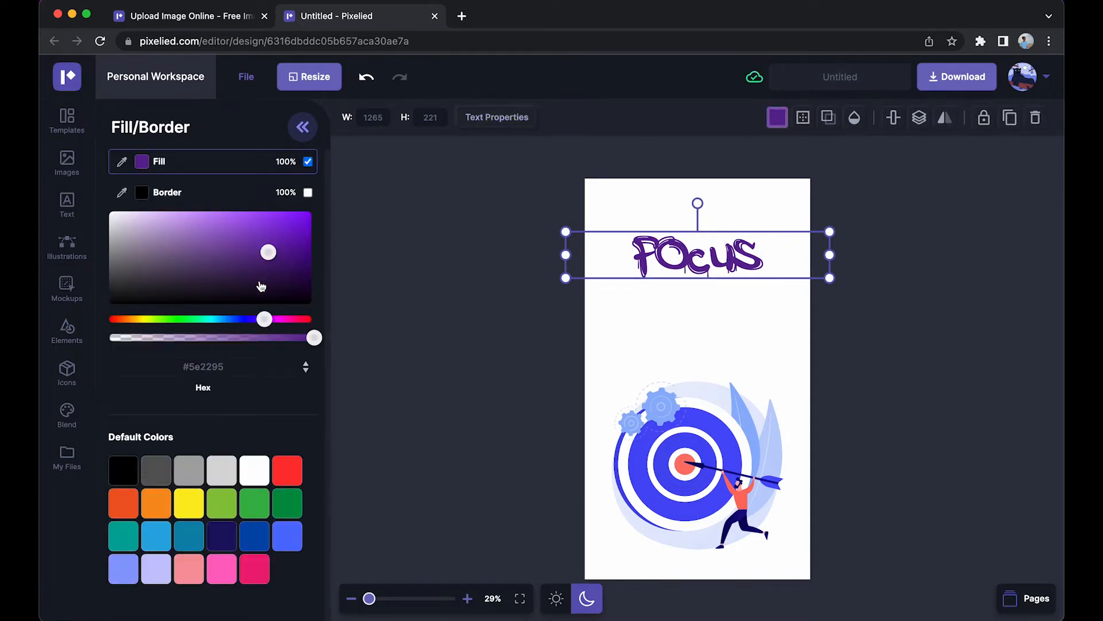
pyautogui.click(202, 366)
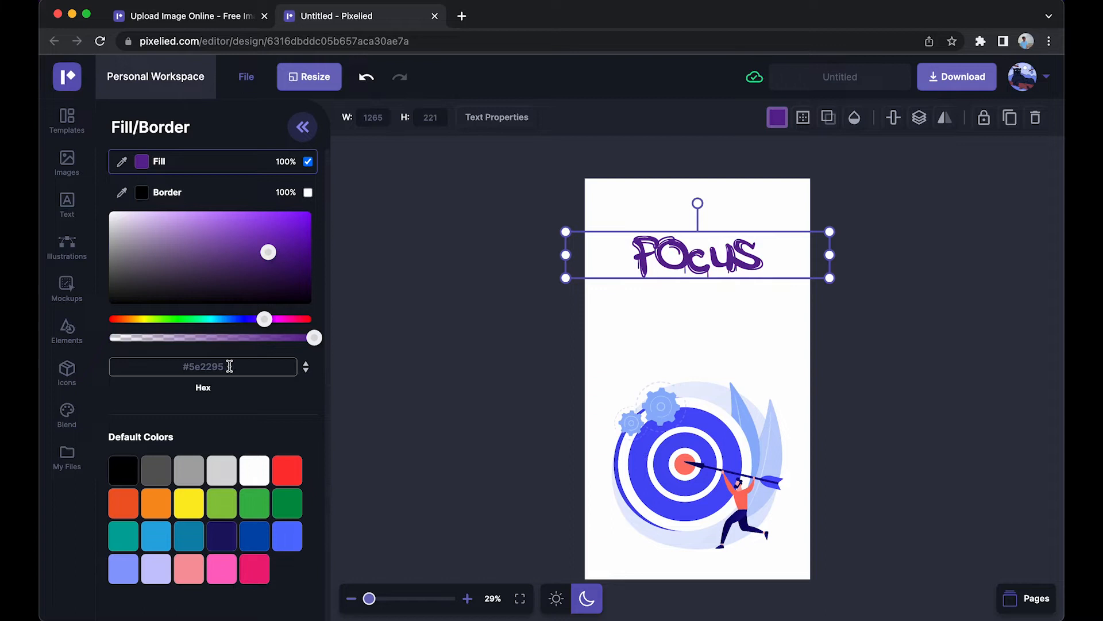
pyautogui.click(221, 536)
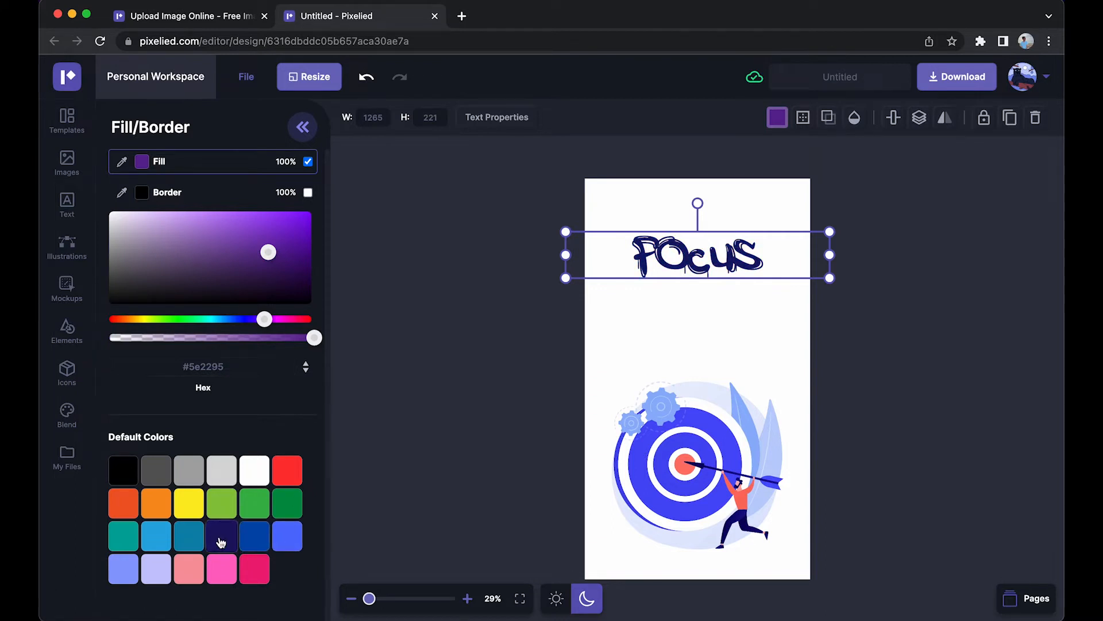
pyautogui.click(66, 205)
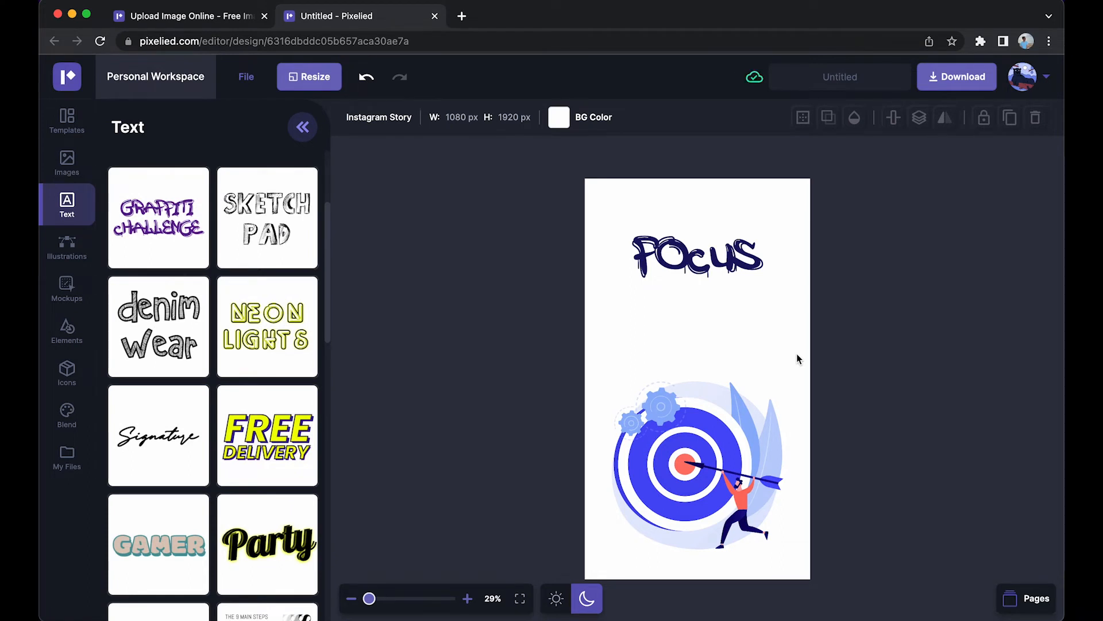
pyautogui.moveTo(654, 298)
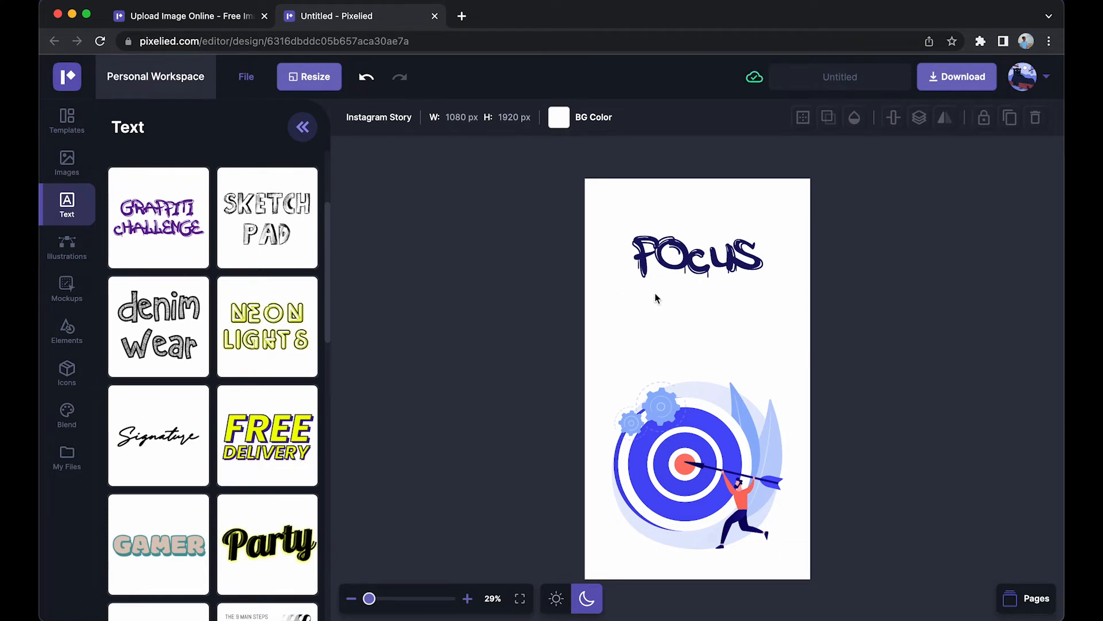
pyautogui.click(67, 369)
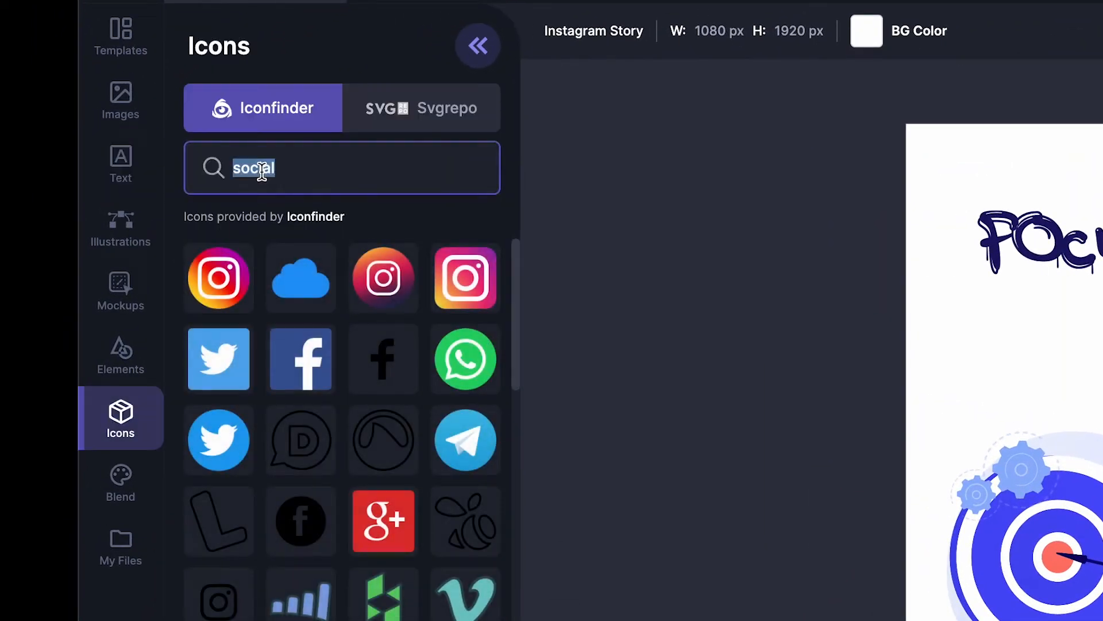
# Search the icon library for 'Arrow' and browse the results
pyautogui.press('Backspace')
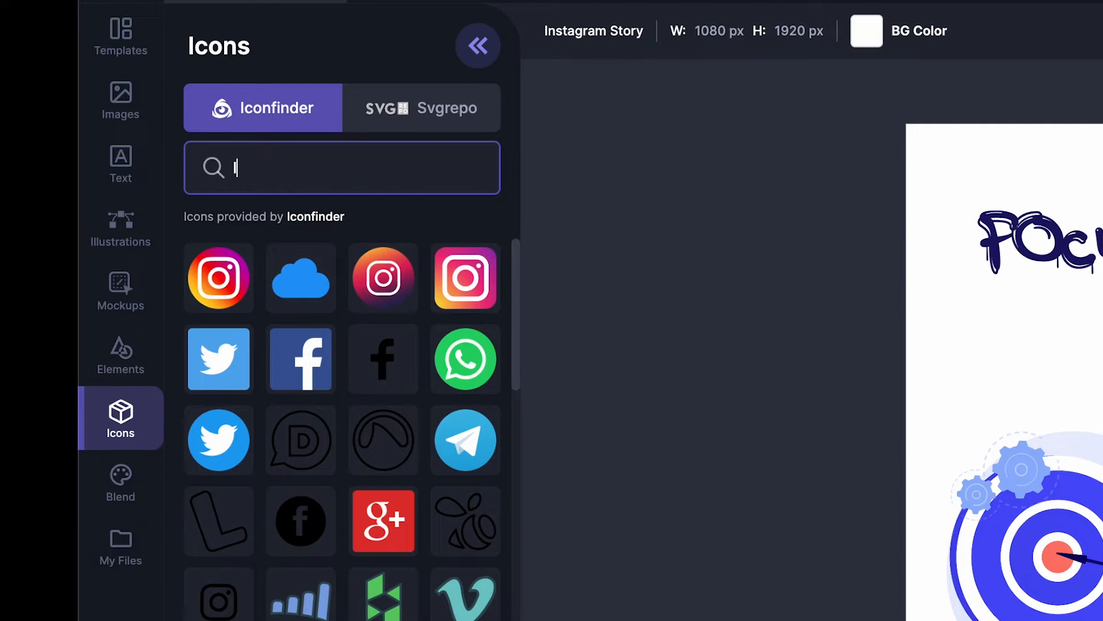
pyautogui.write('Arrow')
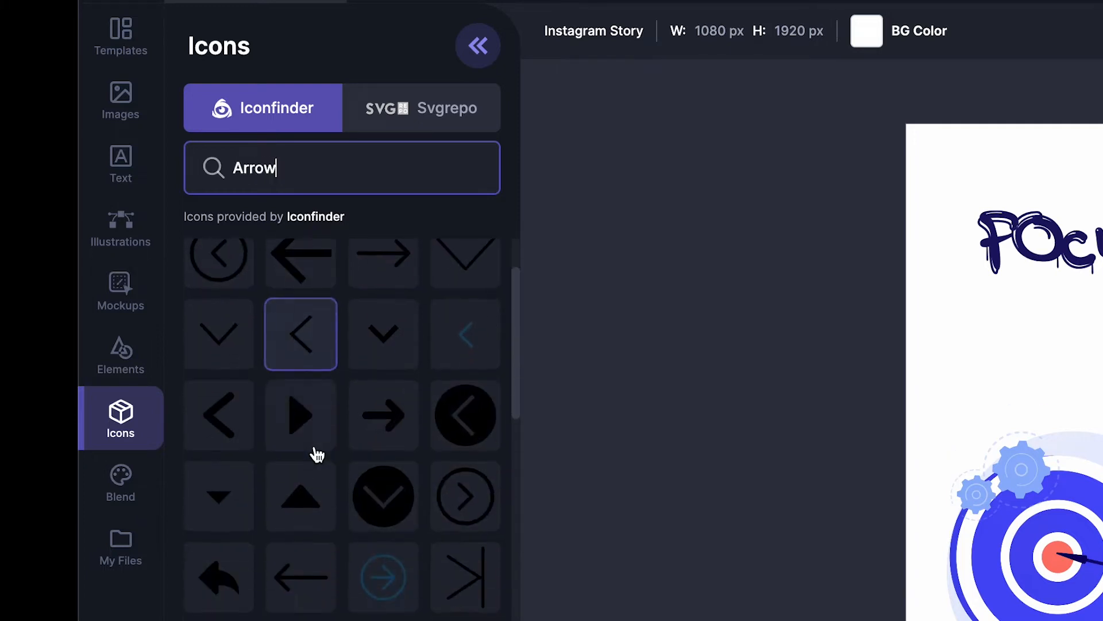
pyautogui.scroll(-3)
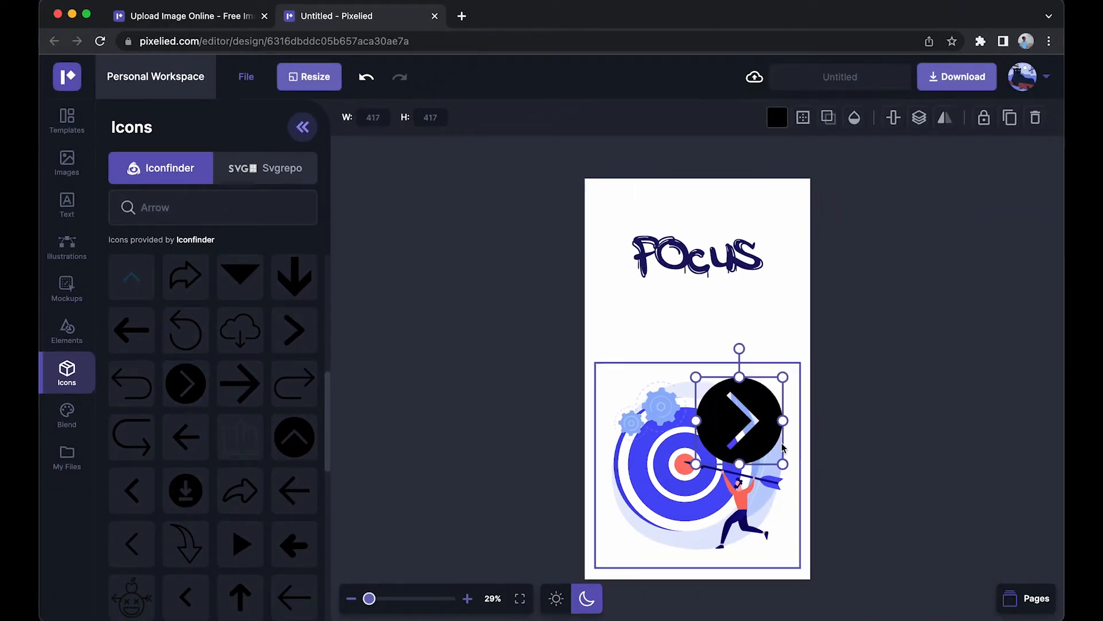
# Move the arrow between FOCUS and the target, rotate it 90° downward, and make it blue
pyautogui.moveTo(737, 420); pyautogui.dragTo(695, 335)
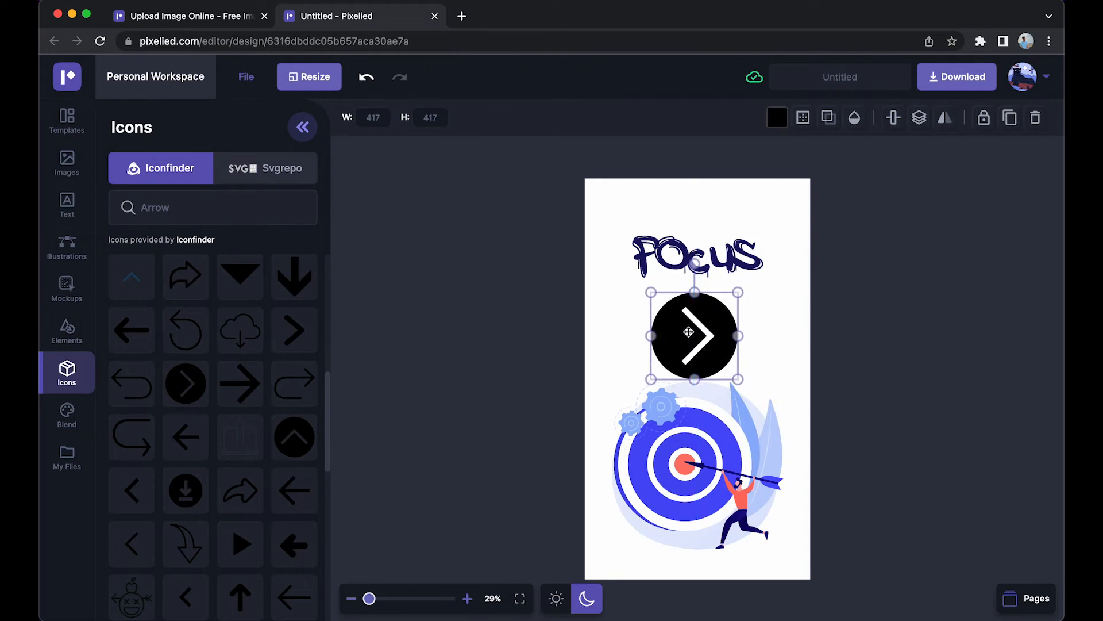
pyautogui.click(697, 254)
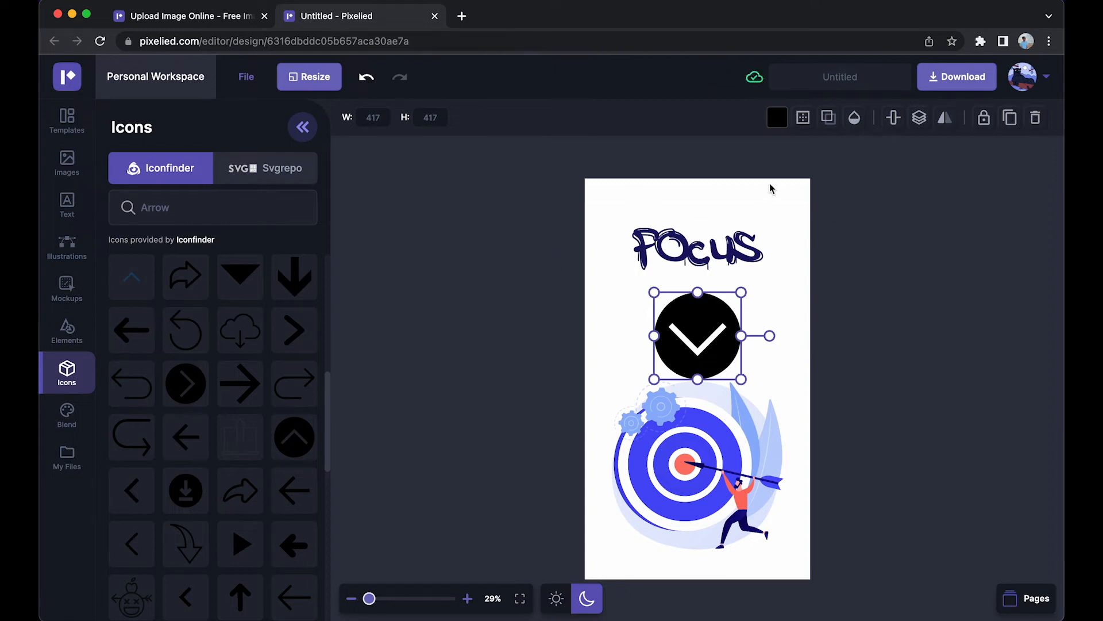
pyautogui.click(777, 116)
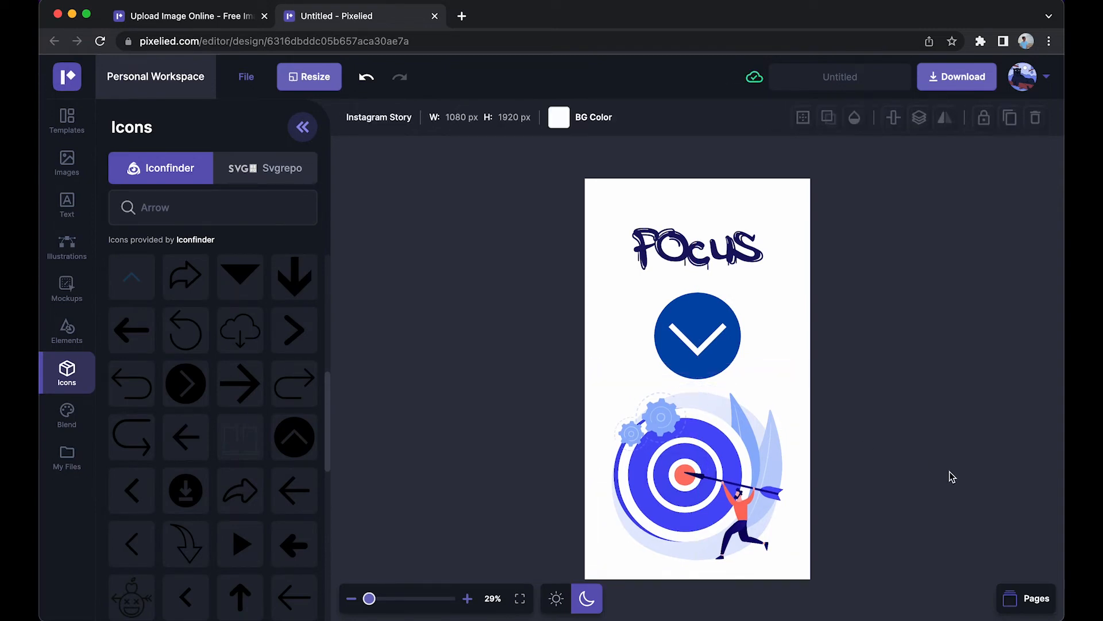
pyautogui.click(956, 76)
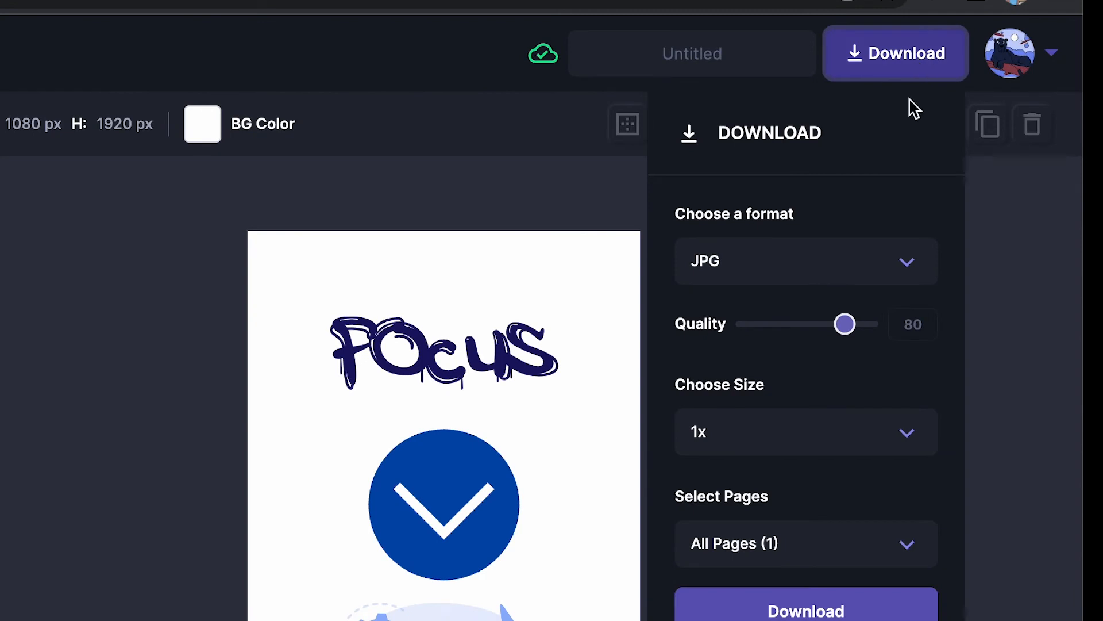
# Download the story as SVG (Beta) and view the saved file
pyautogui.click(804, 260)
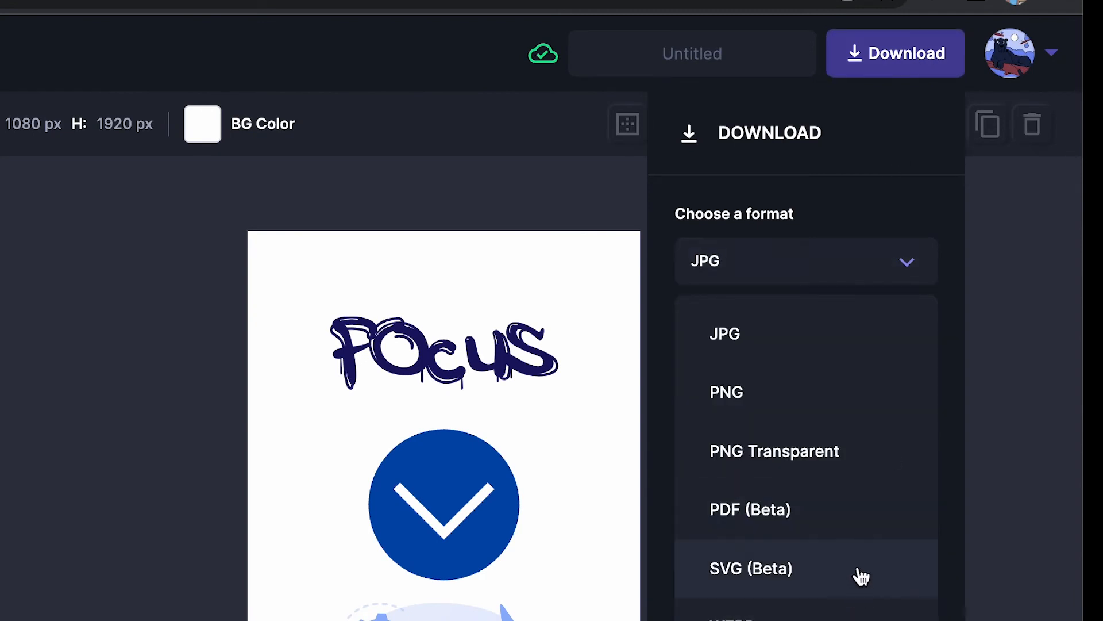
pyautogui.click(749, 568)
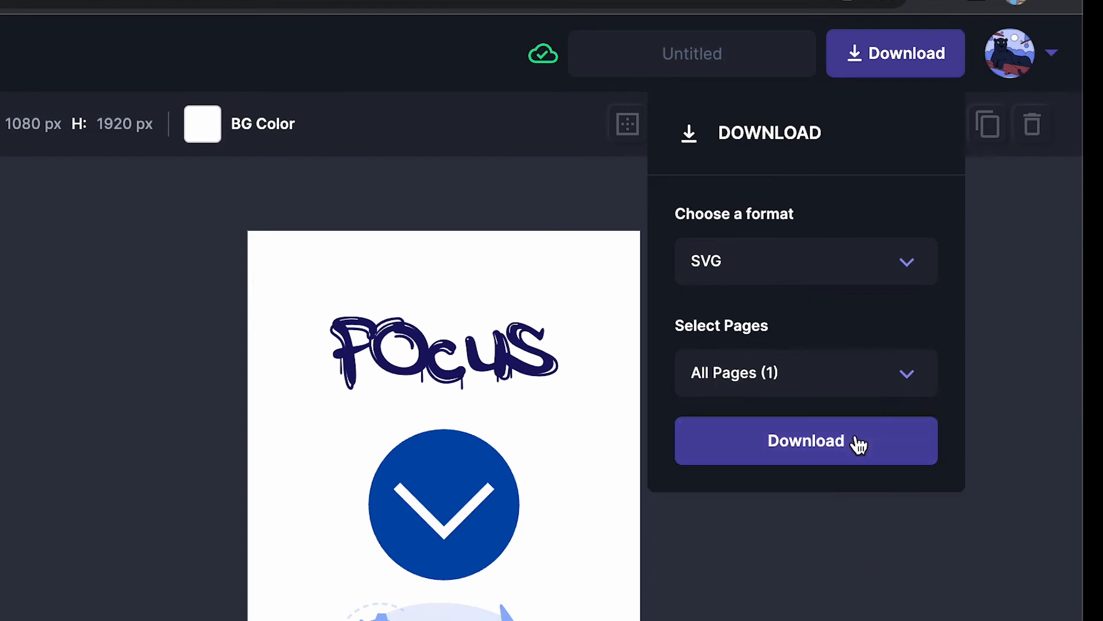
pyautogui.click(805, 441)
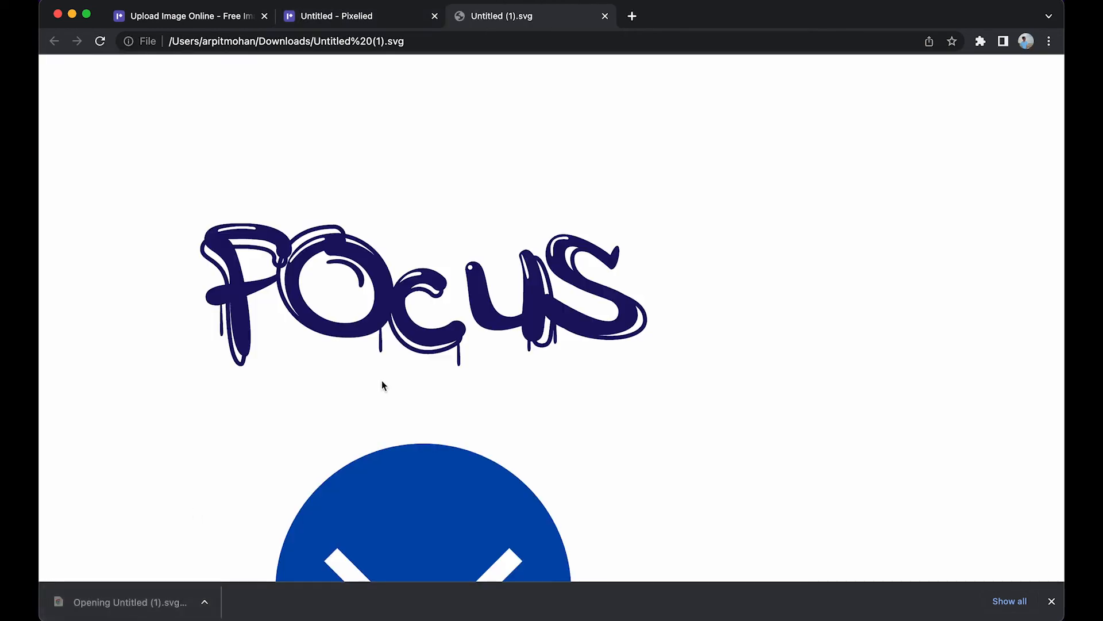
pyautogui.scroll(-3)
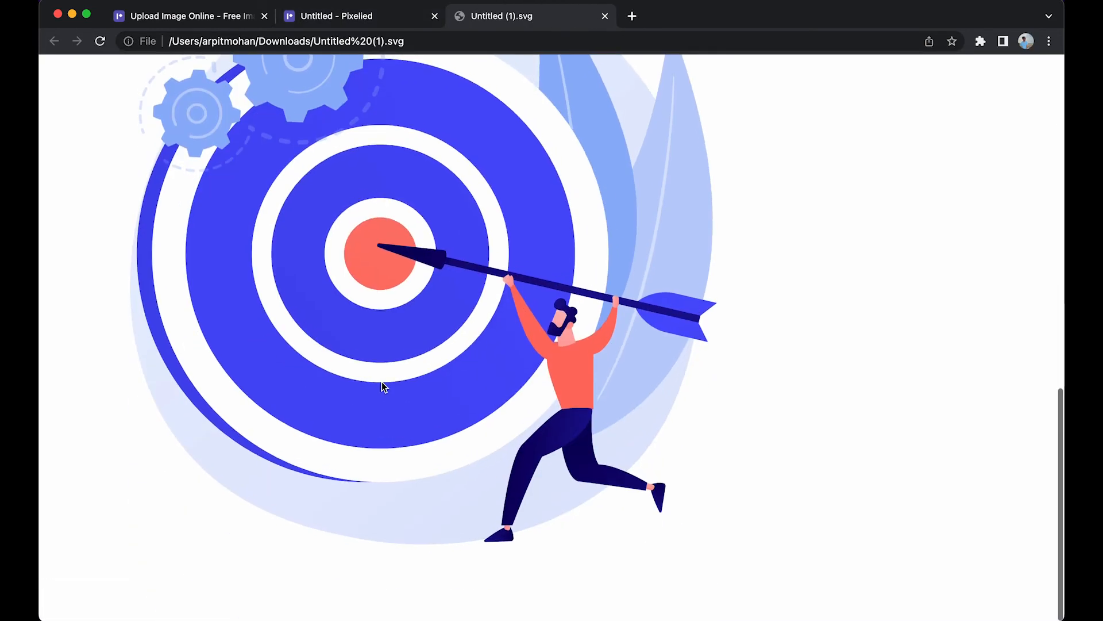